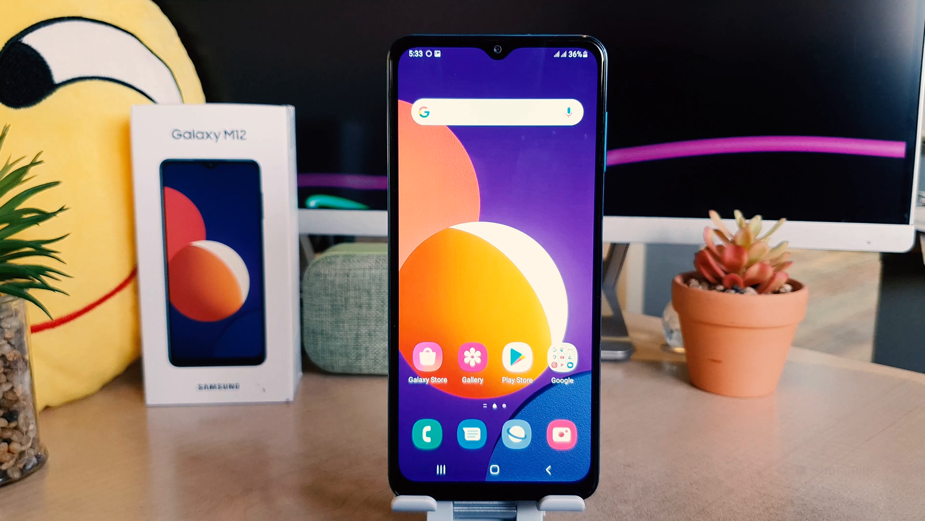
- Launch the Settings app from the Galaxy M12 home screen
{"action": "left_click", "coordinate": [812, 470]}
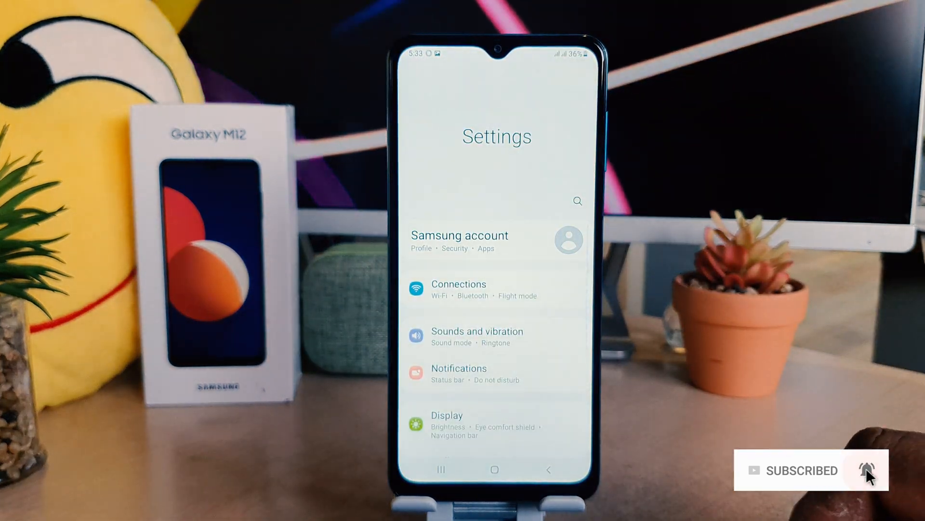
- Scroll the Settings list and open About phone
{"action": "scroll", "scroll_direction": "down", "scroll_amount": 3}
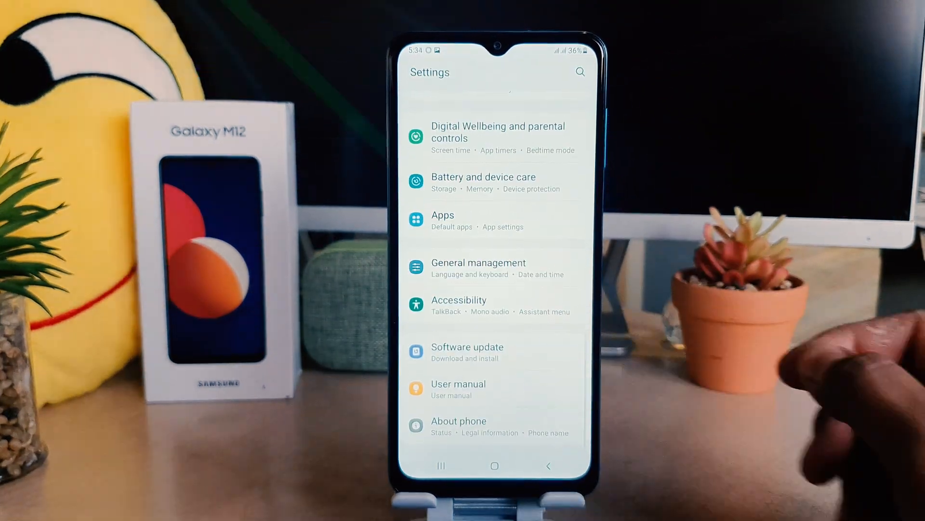
{"action": "left_click", "coordinate": [458, 420]}
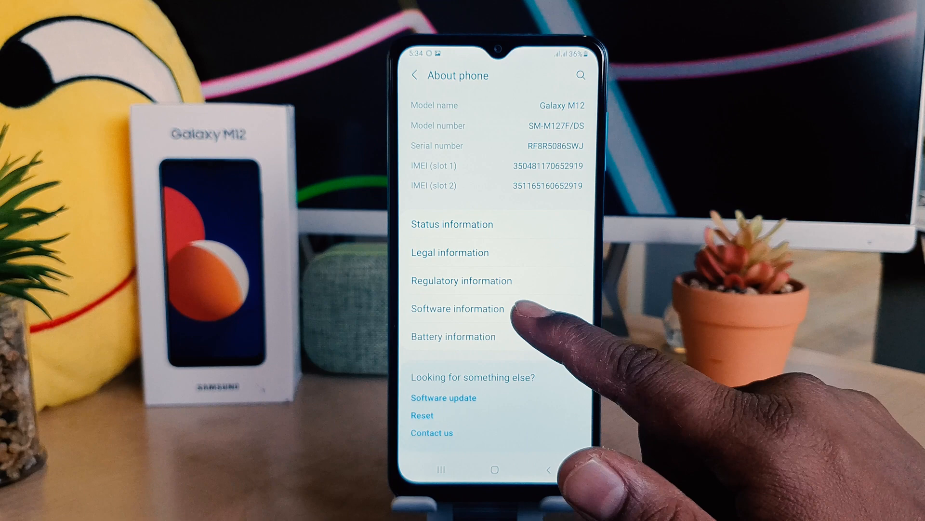
- Open Software information from the About phone page
{"action": "left_click", "coordinate": [458, 309]}
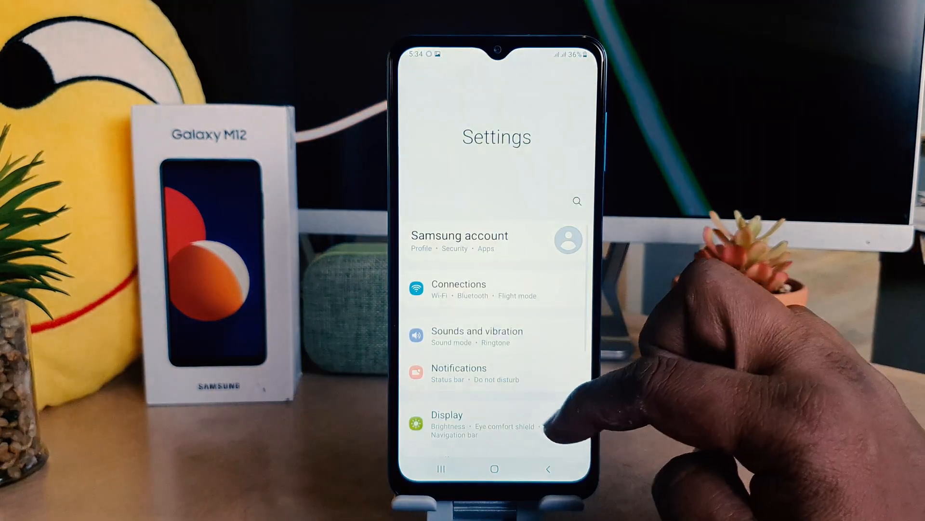
- Scroll through the enabled Developer options, then go back to the main Settings list
{"action": "scroll", "scroll_direction": "down", "scroll_amount": 3}
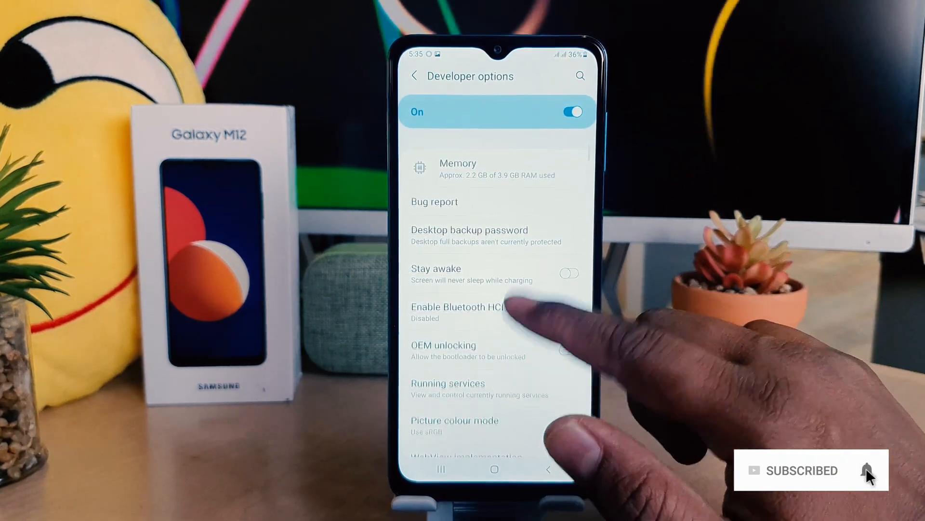
{"action": "scroll", "scroll_direction": "down", "scroll_amount": 3}
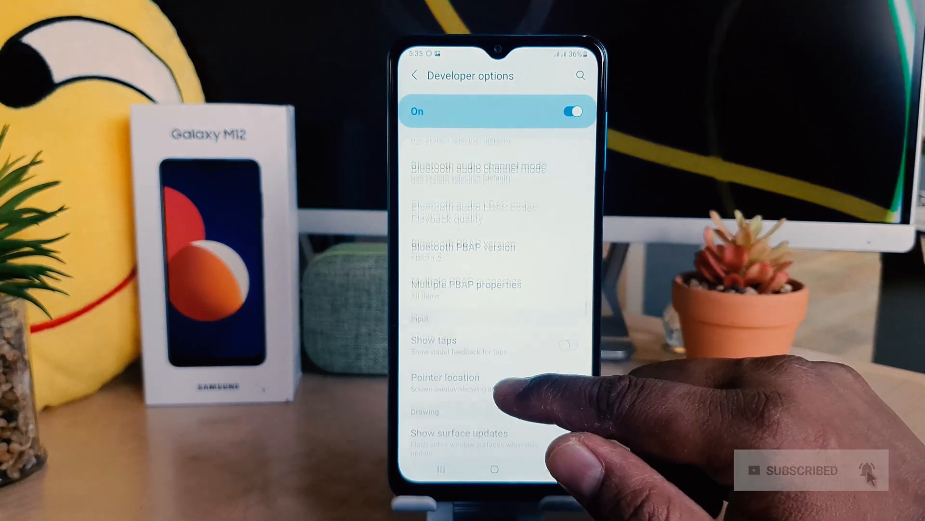
{"action": "scroll", "scroll_direction": "down", "scroll_amount": 3}
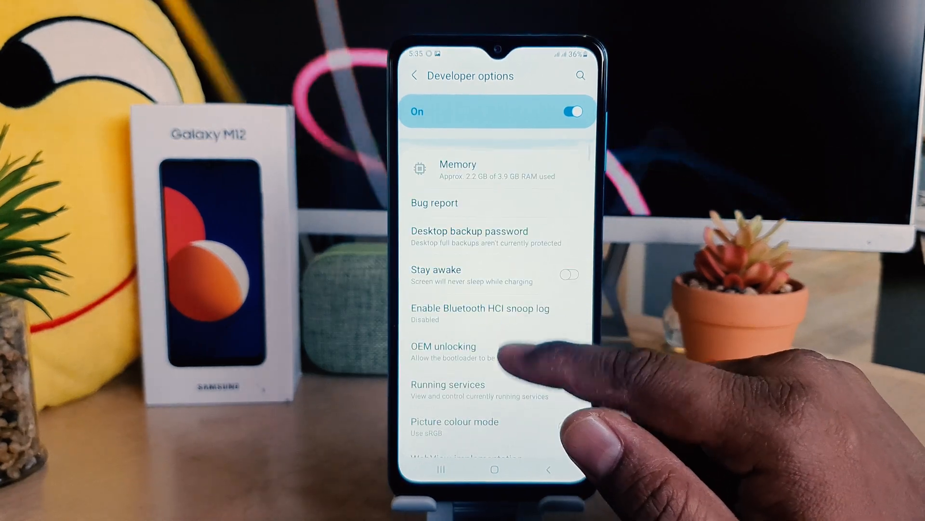
{"action": "left_click", "coordinate": [415, 75]}
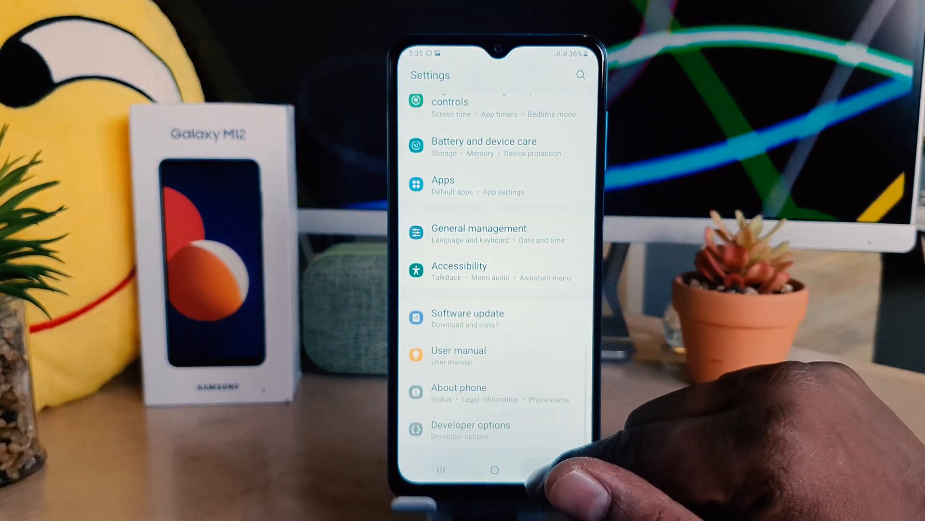